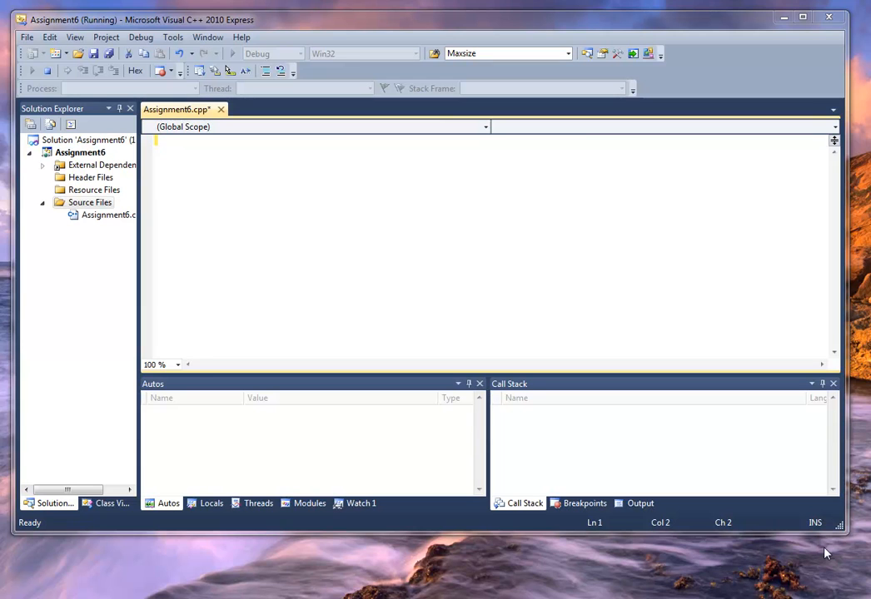
{"action": "mouse_move", "coordinate": [826, 530]}
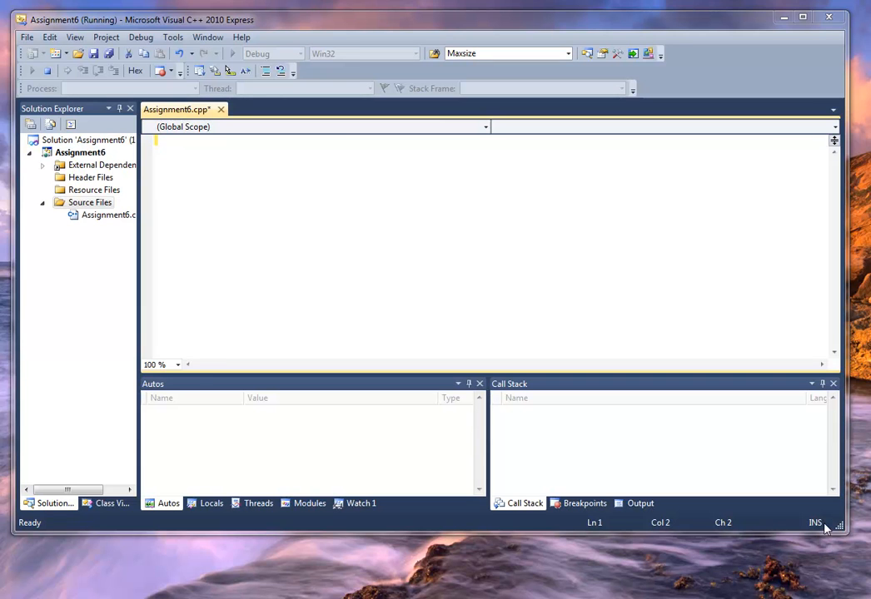
{"action": "mouse_move", "coordinate": [826, 529]}
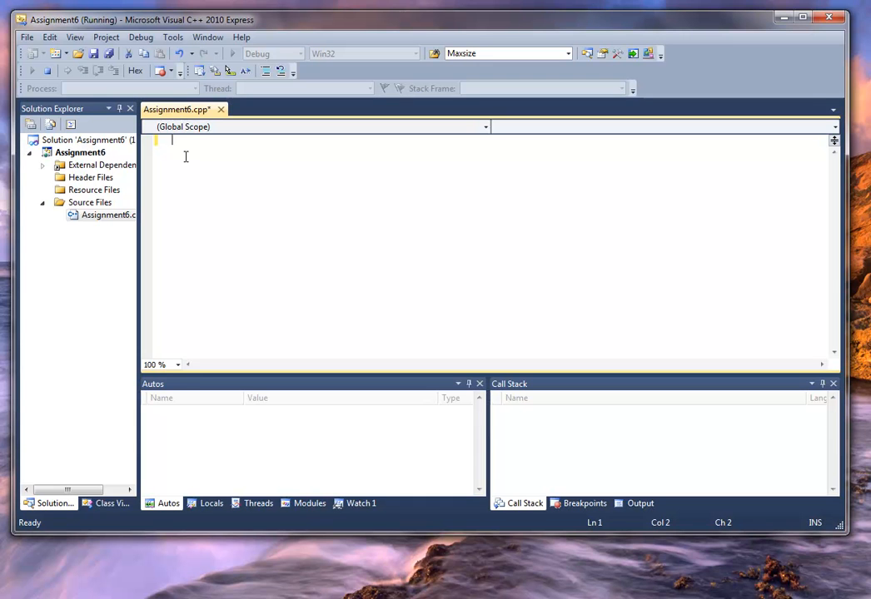
Add #include <iostream> and using namespace std; at the top of Assignment6.cpp
{"action": "type", "text": "#"}
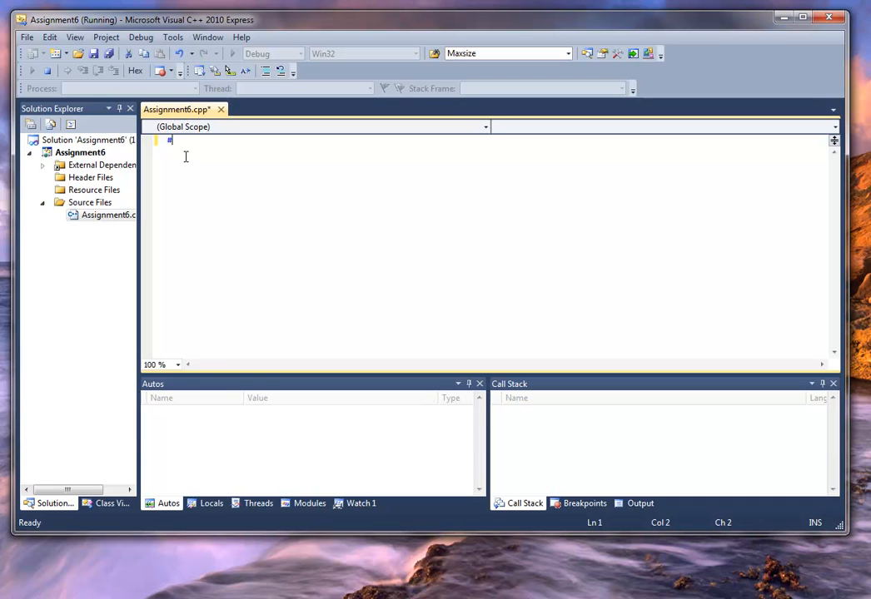
{"action": "type", "text": "include <"}
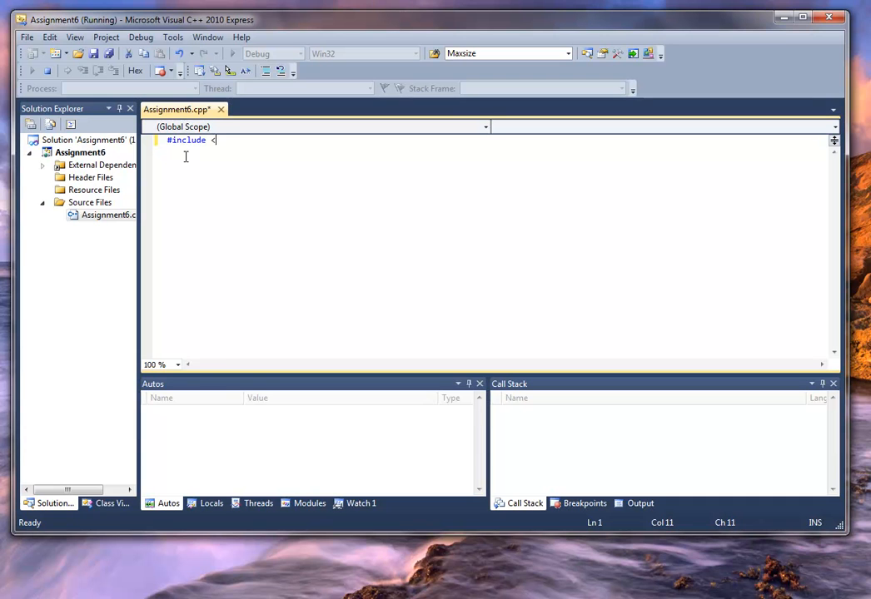
{"action": "type", "text": "iostream>"}
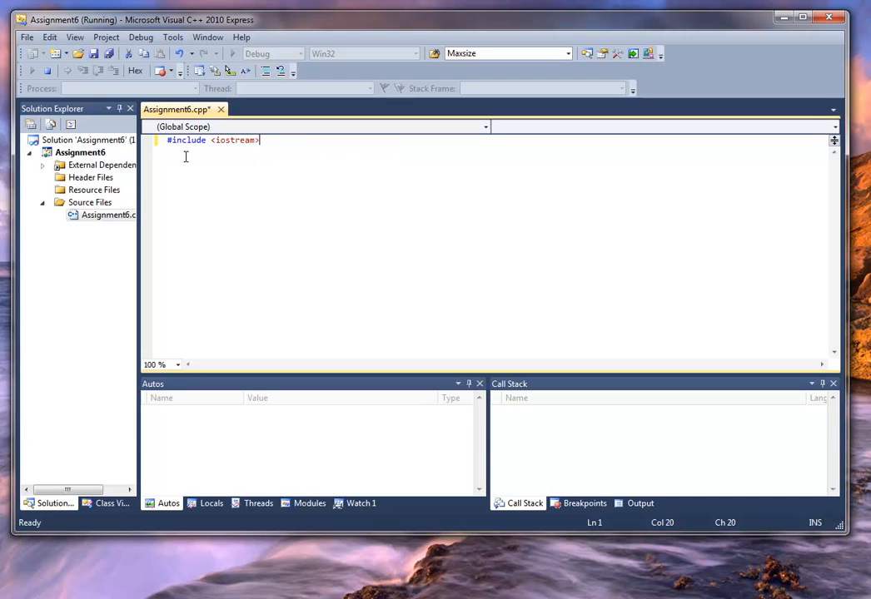
{"action": "type", "text": "using"}
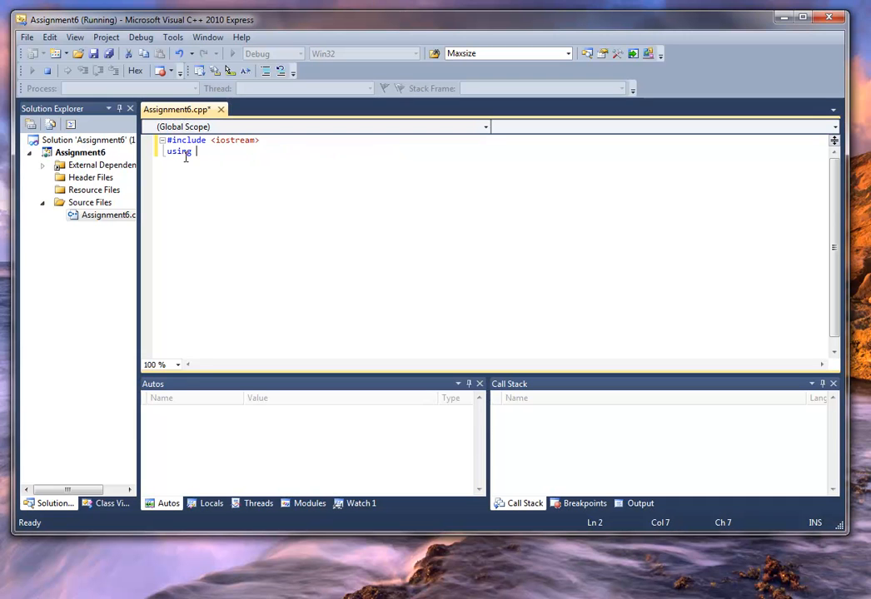
{"action": "type", "text": "namespace std;"}
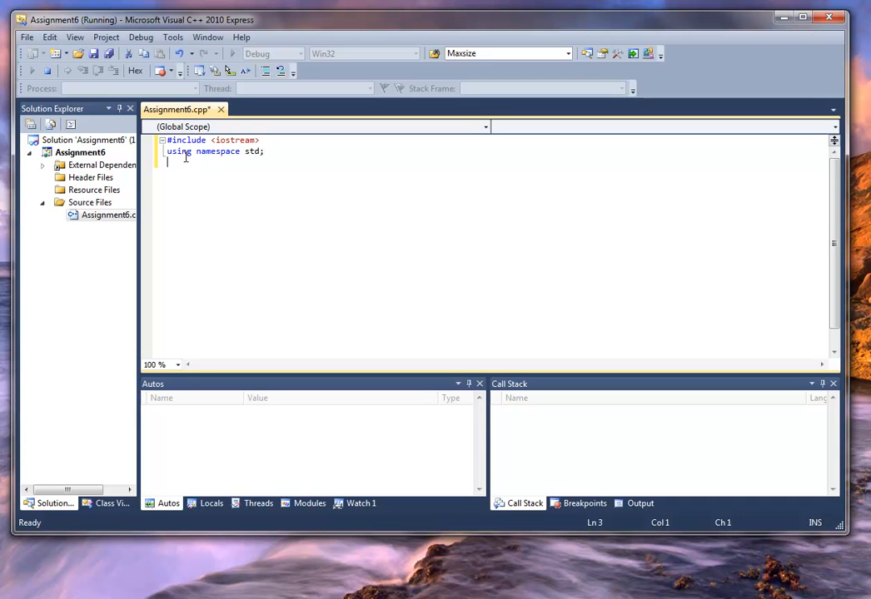
Write int main(void) returning 0 and begin a // comment inside it
{"action": "type", "text": "int main"}
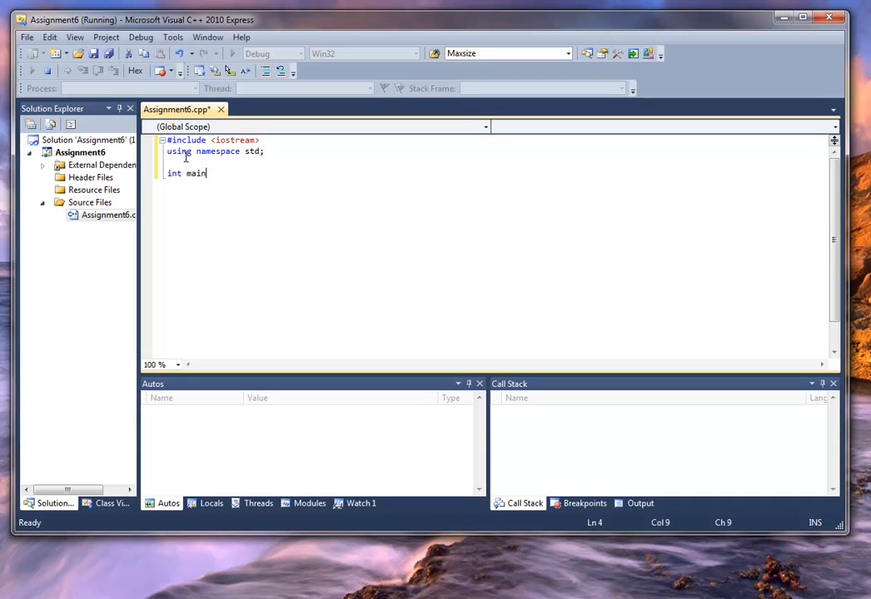
{"action": "type", "text": "(void)"}
{"action": "type", "text": "reut"}
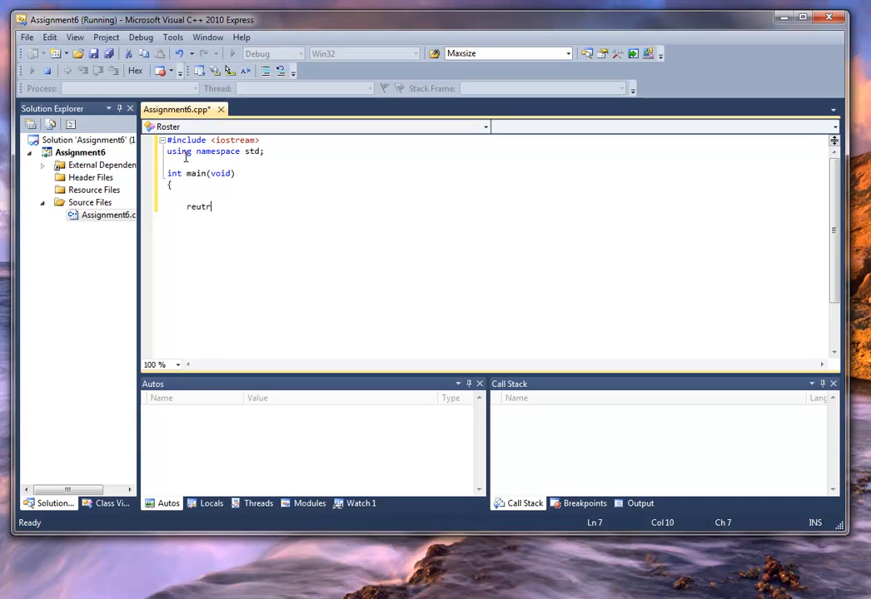
{"action": "type", "text": "return 0;"}
{"action": "type", "text": "}"}
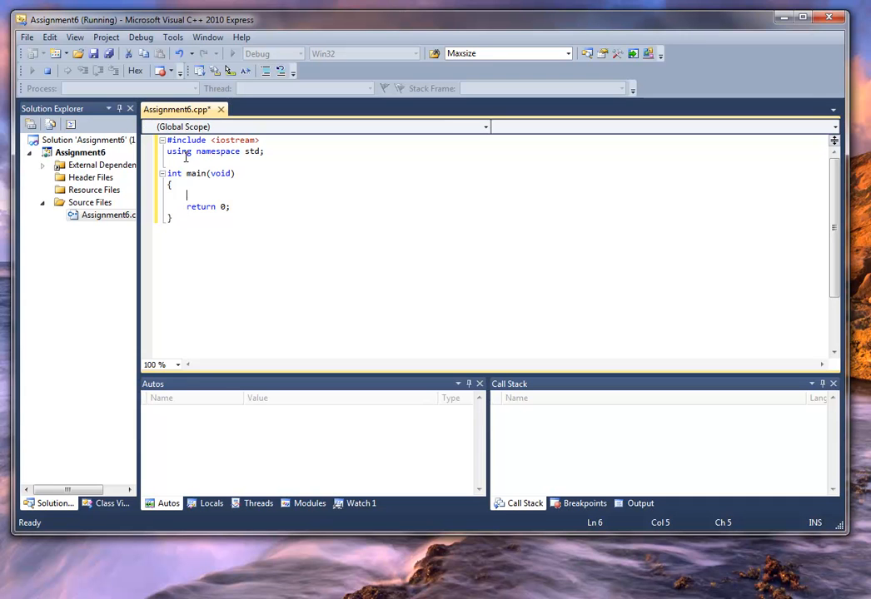
{"action": "type", "text": "//"}
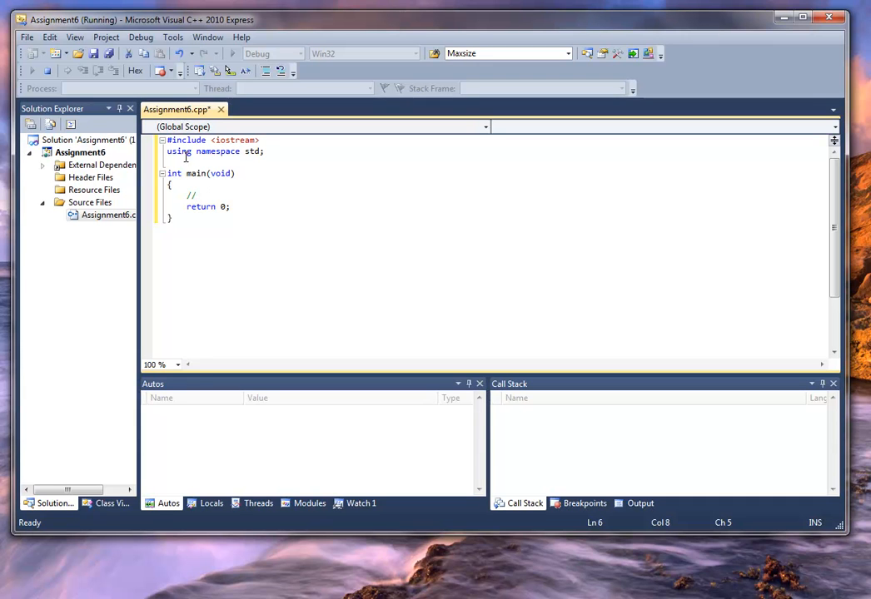
Write comments for Step 1 Get Filename and validate and Step 2 Count, removing a stray character
{"action": "type", "text": "Step"}
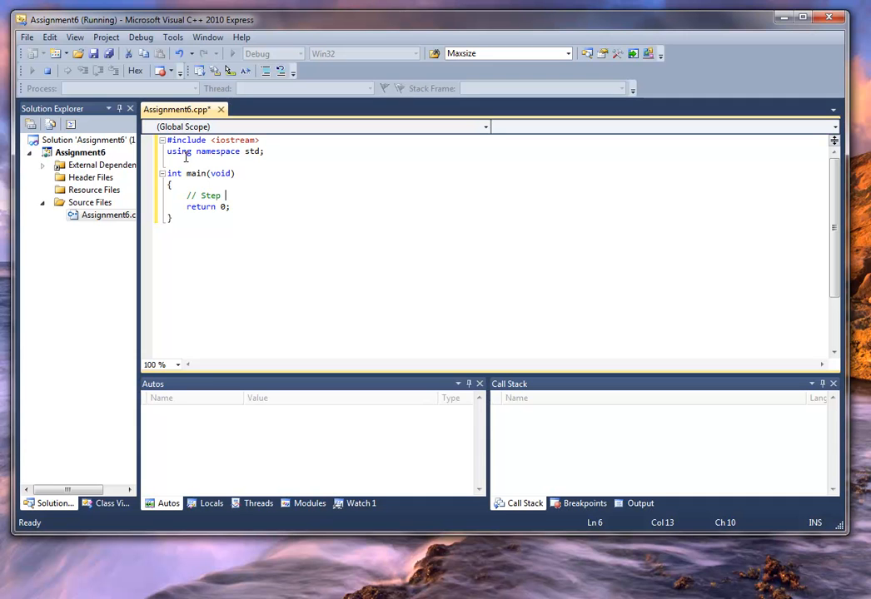
{"action": "type", "text": "1 Get"}
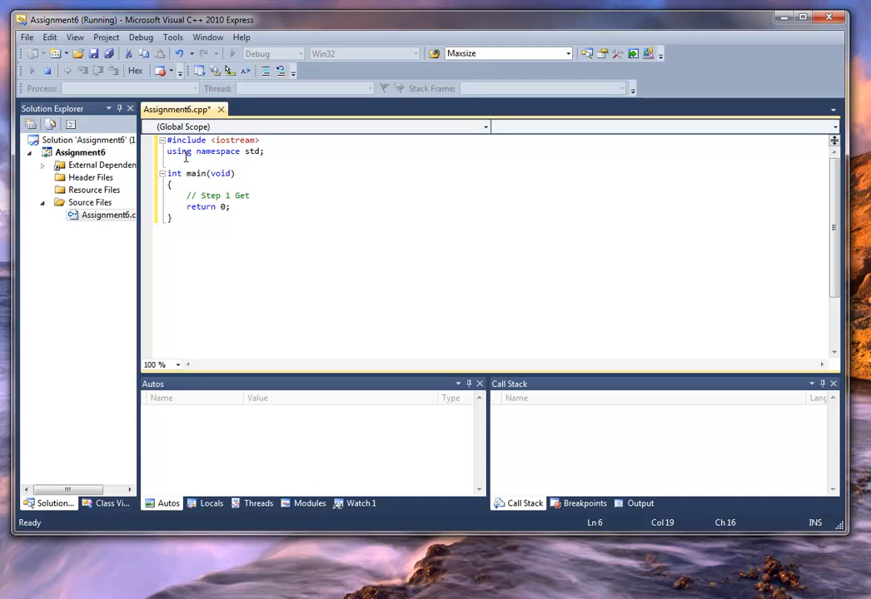
{"action": "type", "text": "Filen"}
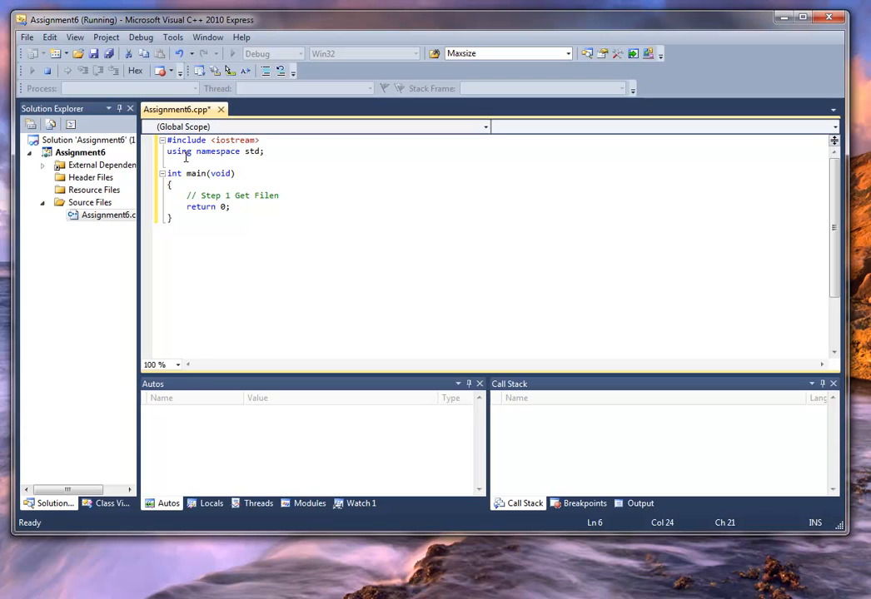
{"action": "type", "text": "ame and validate it"}
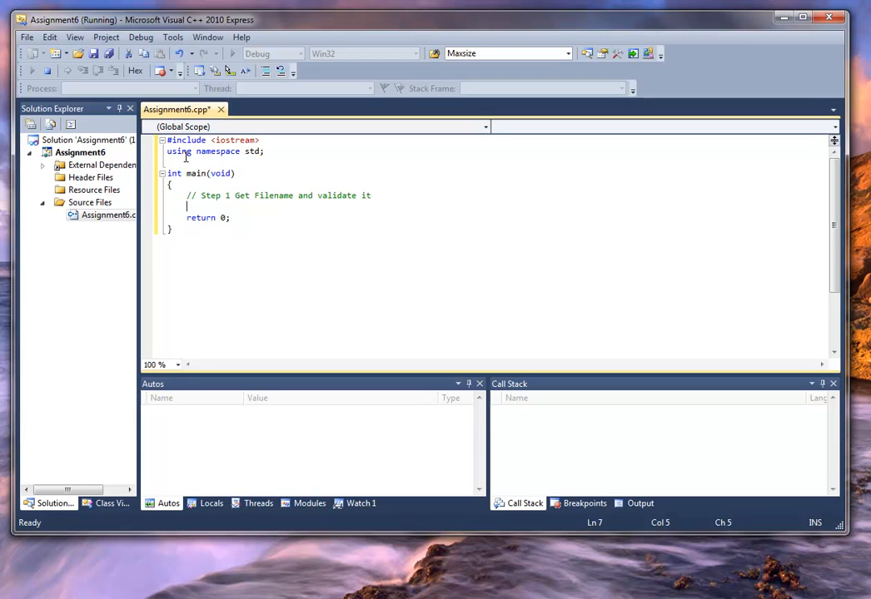
{"action": "type", "text": "// Step 2"}
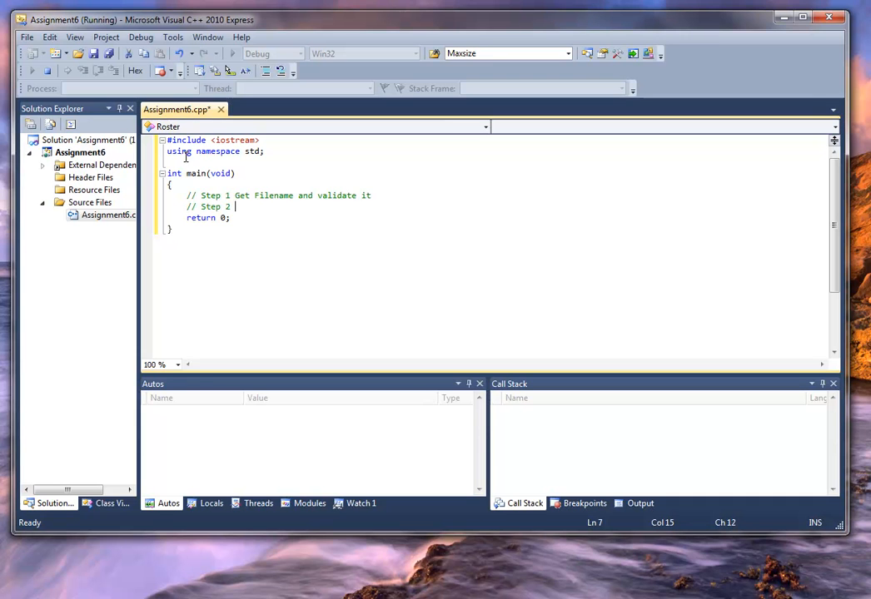
{"action": "type", "text": "Count the records"}
{"action": "type", "text": "// s"}
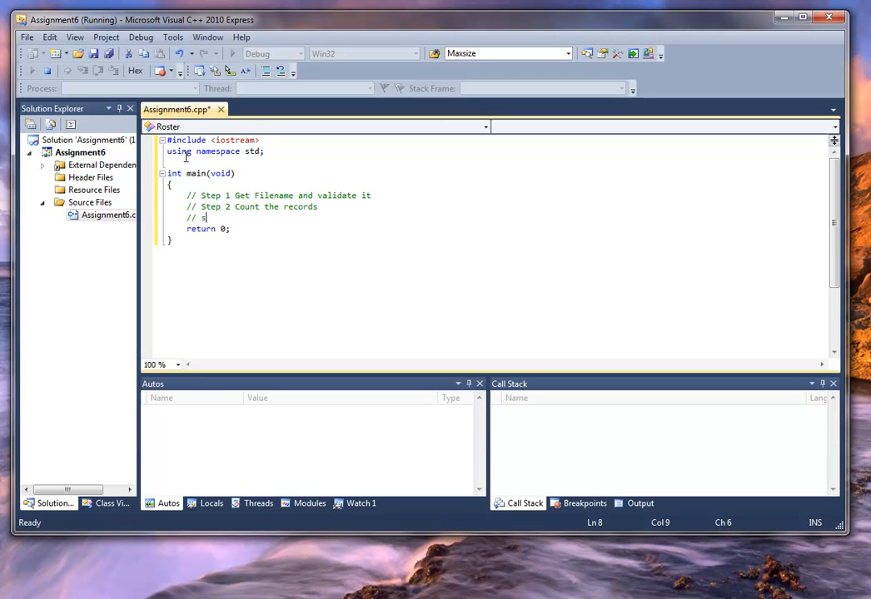
{"action": "key", "text": "BackSpace"}
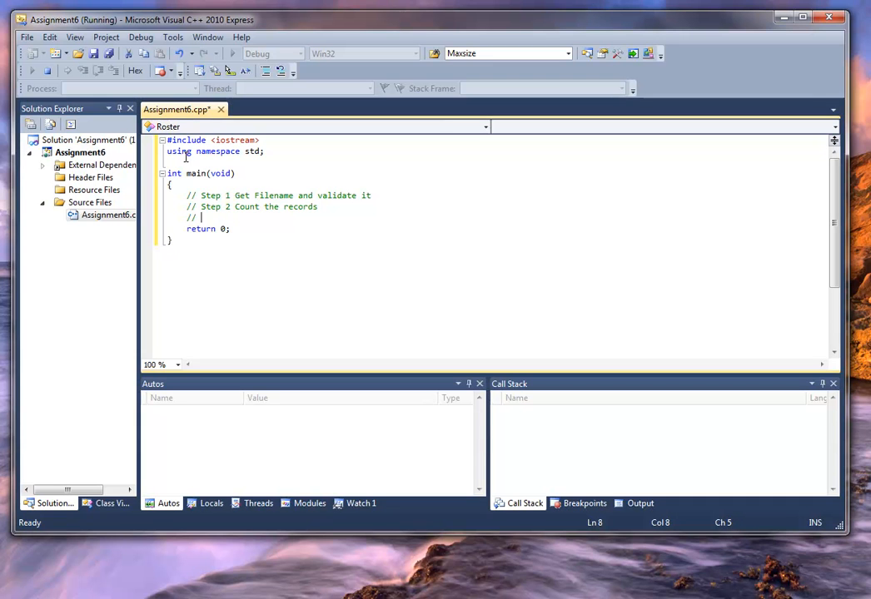
Add Step 3 Allocate space for records and Step 4 Read into structure comments
{"action": "type", "text": "Step 3"}
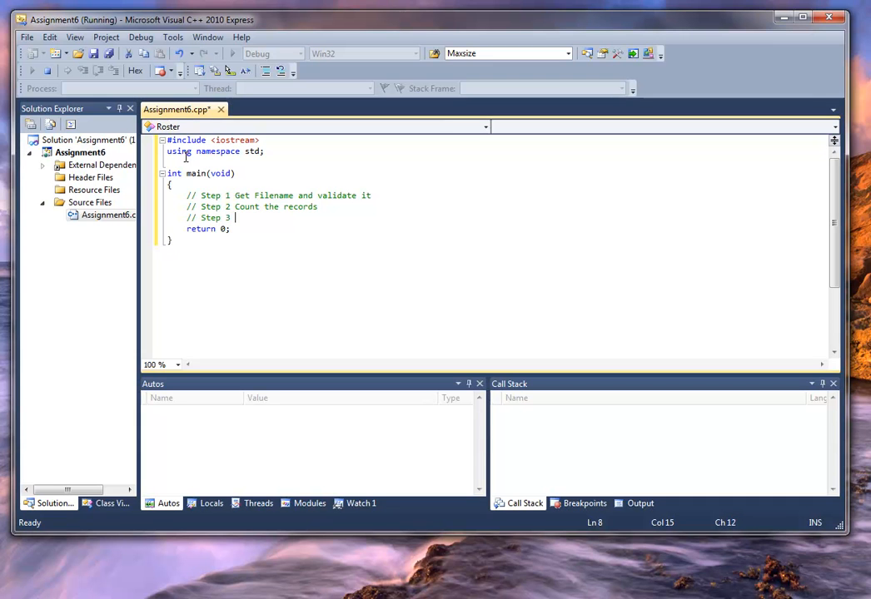
{"action": "type", "text": "Allocate spa"}
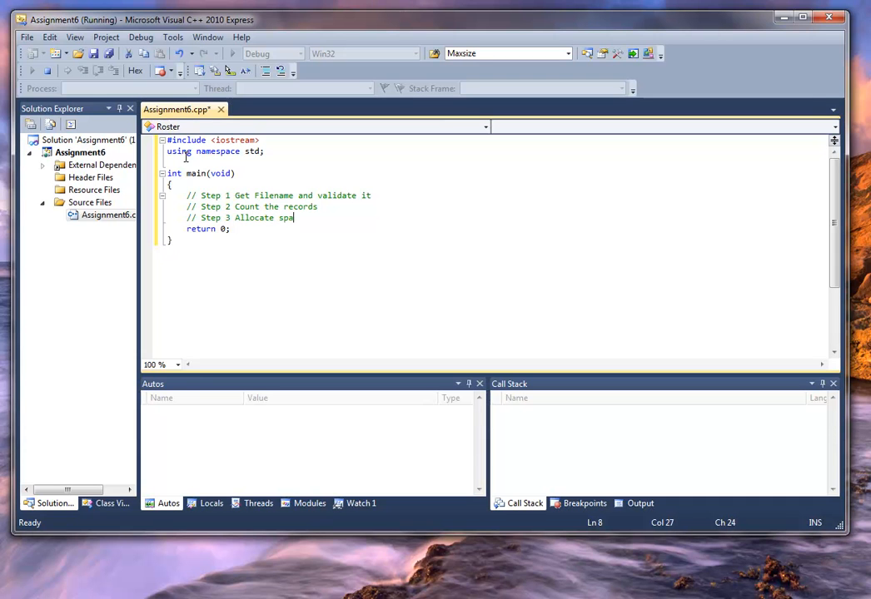
{"action": "type", "text": "ce for records"}
{"action": "type", "text": "// Step 4"}
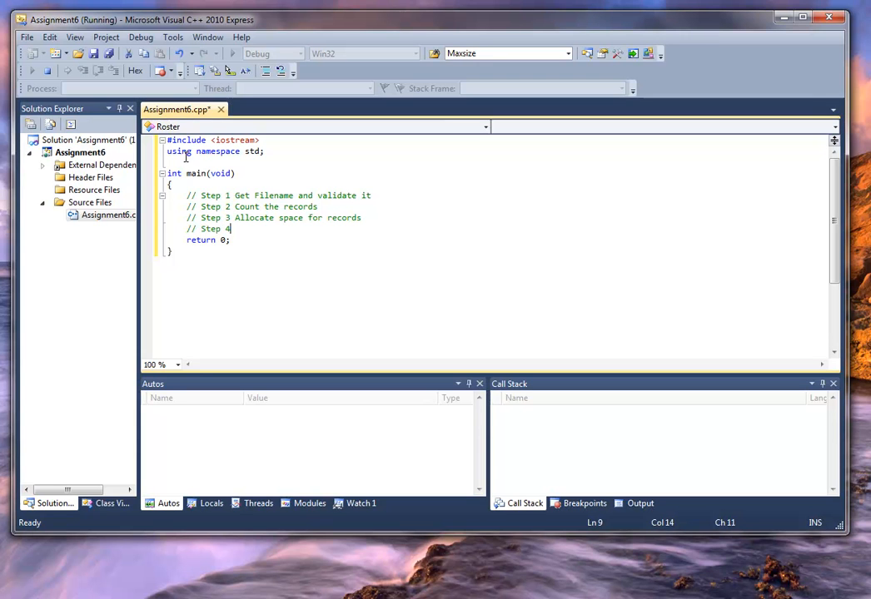
{"action": "type", "text": "Read the records into ou"}
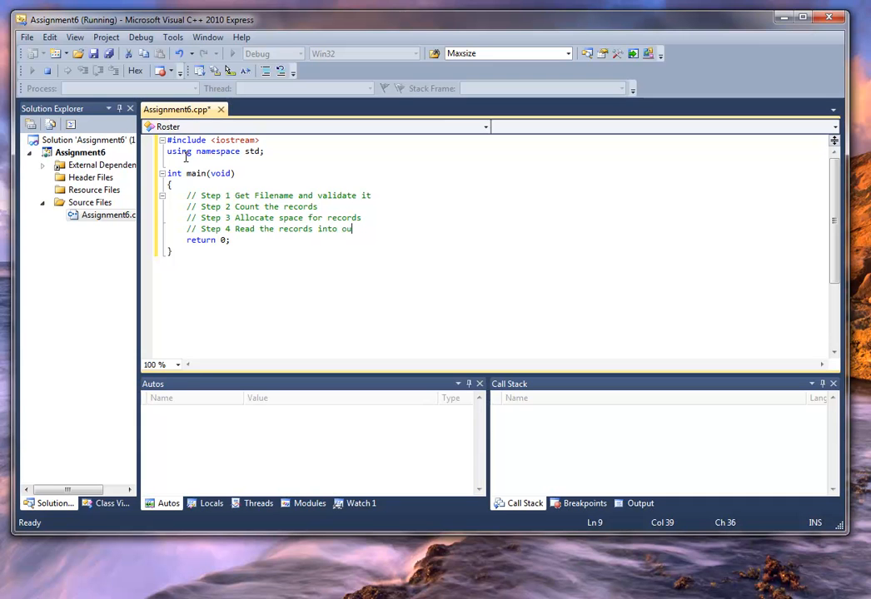
{"action": "type", "text": "r structure"}
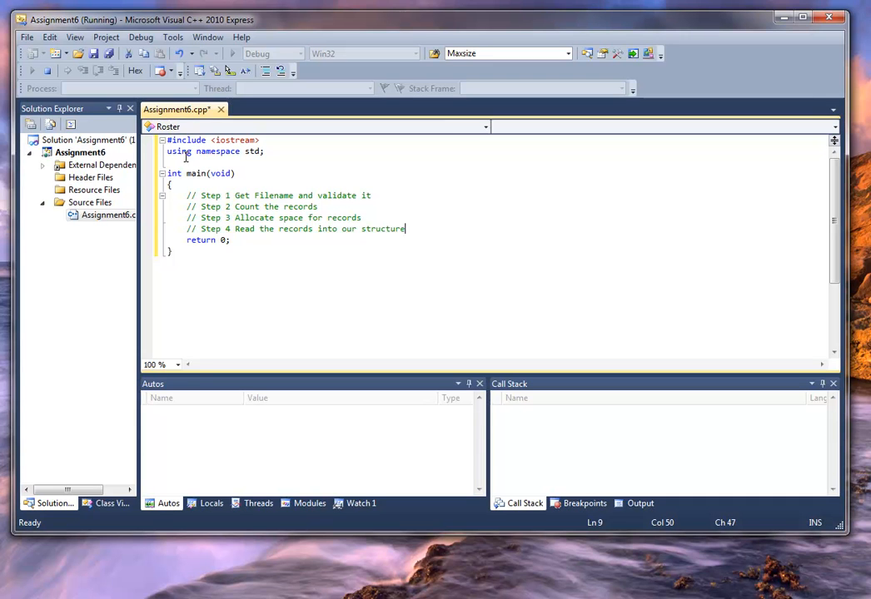
Add Step 5 Sort the records and Step 6 Print the report comments
{"action": "type", "text": "// Step 5 S"}
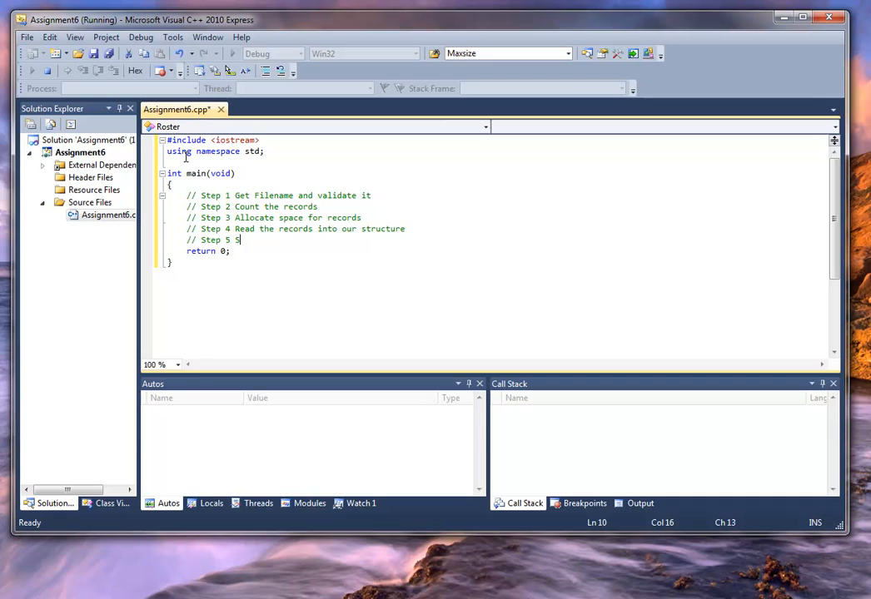
{"action": "type", "text": "ort the records"}
{"action": "type", "text": "// Step 6"}
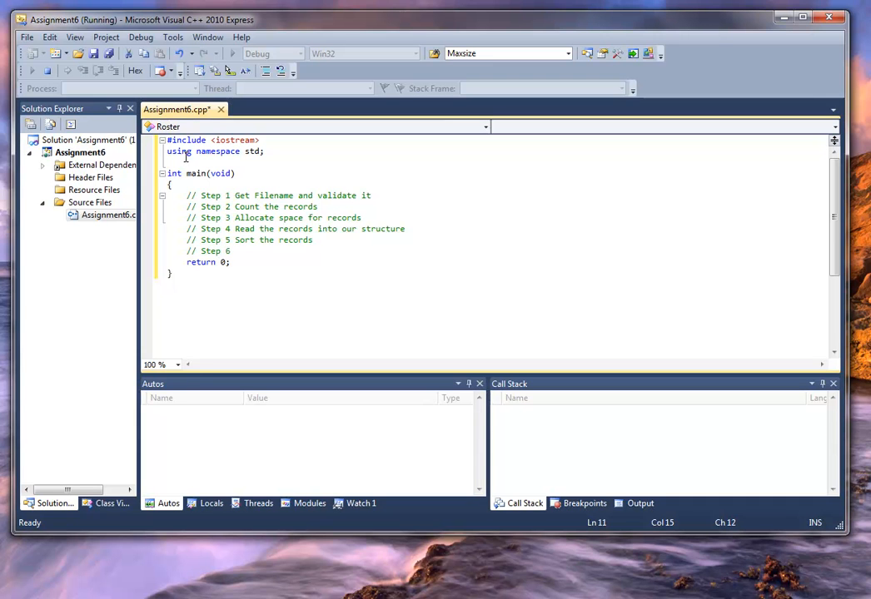
{"action": "type", "text": "Print the"}
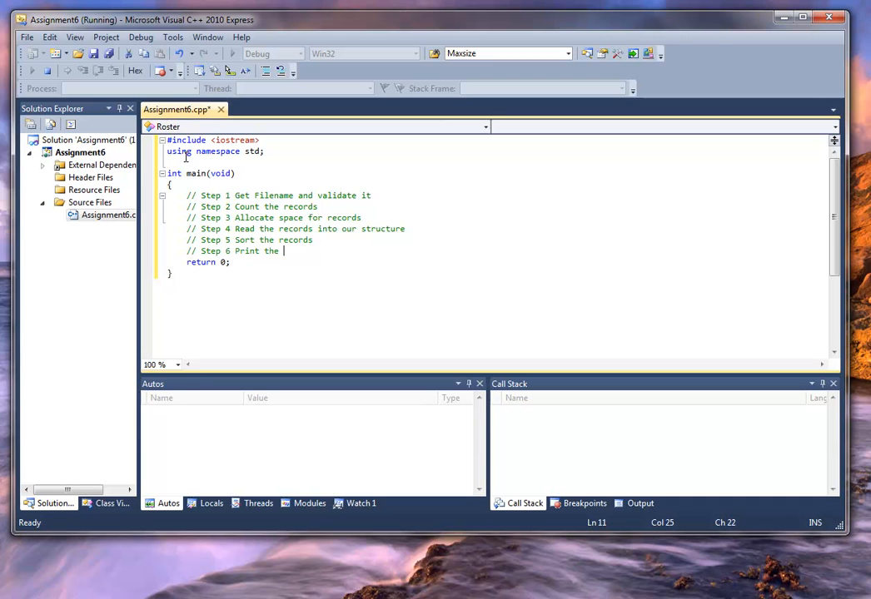
{"action": "type", "text": "report"}
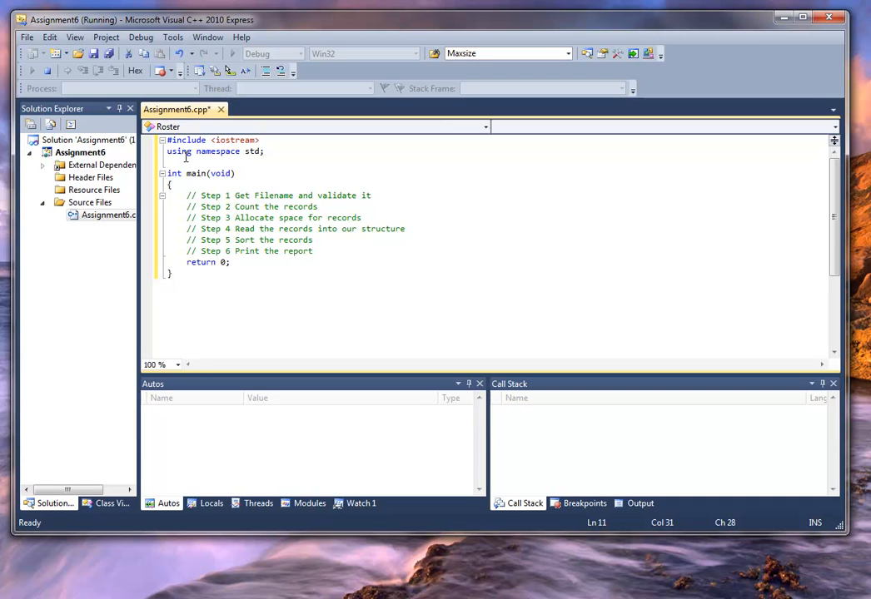
{"action": "mouse_move", "coordinate": [140, 36]}
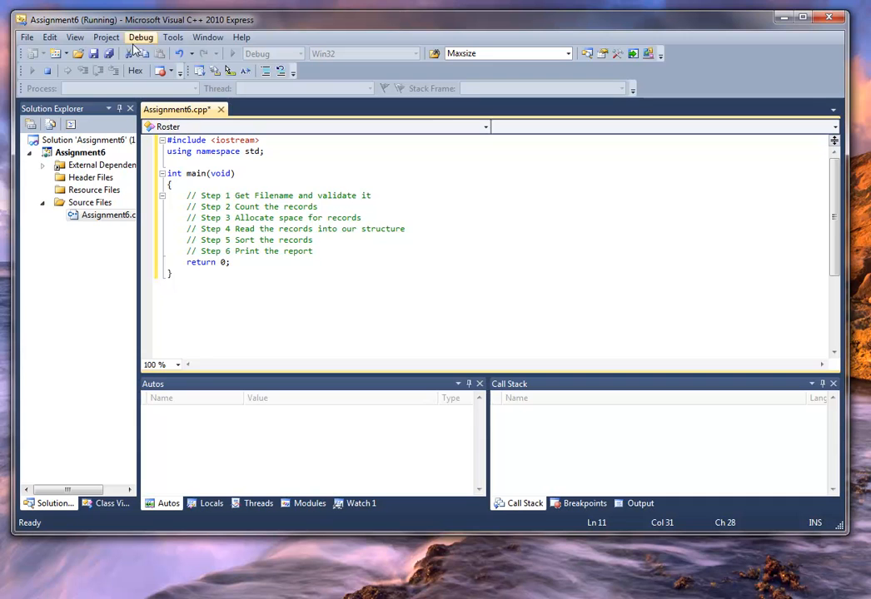
{"action": "left_click", "coordinate": [395, 197]}
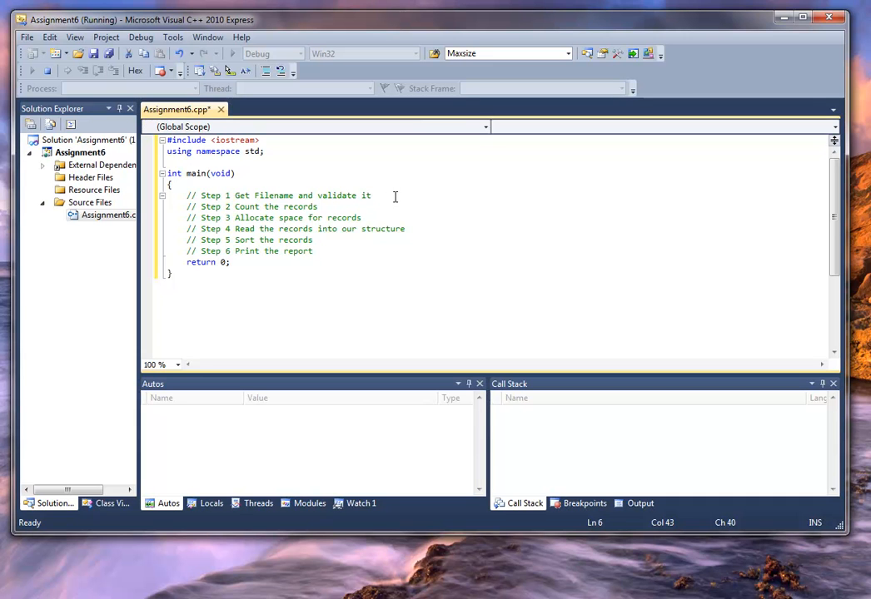
{"action": "mouse_move", "coordinate": [381, 200]}
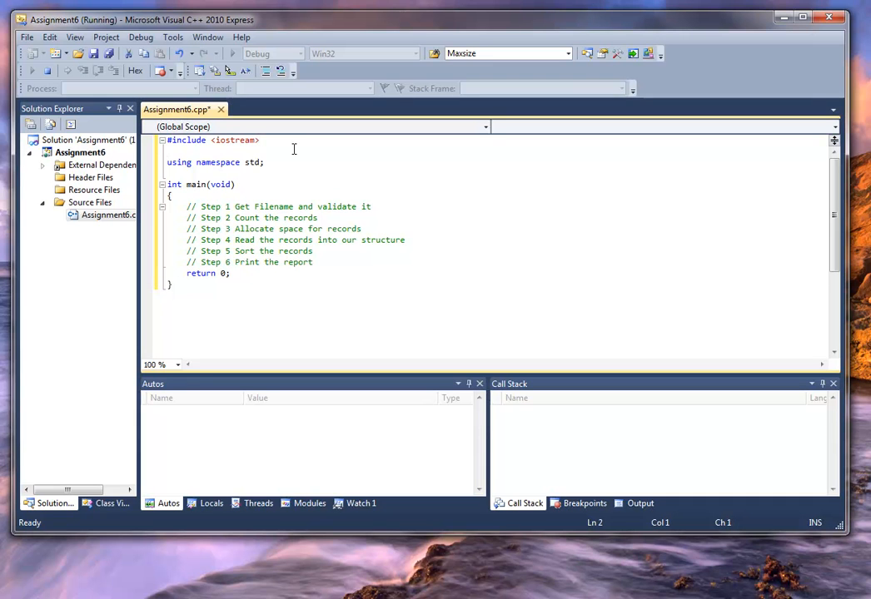
Add #include lines for fstream (typed as fsream) and string below the iostream include
{"action": "type", "text": "#include"}
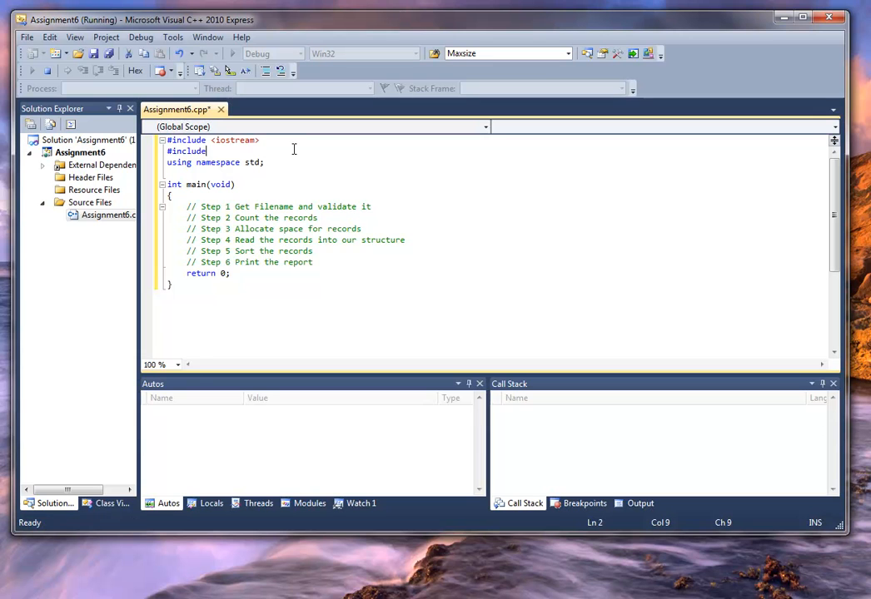
{"action": "type", "text": "<"}
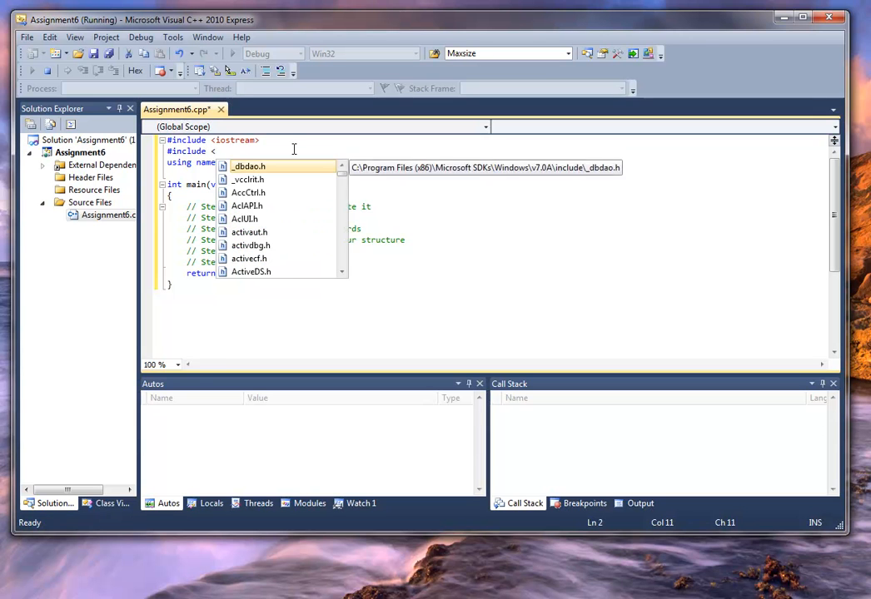
{"action": "type", "text": "fsream>"}
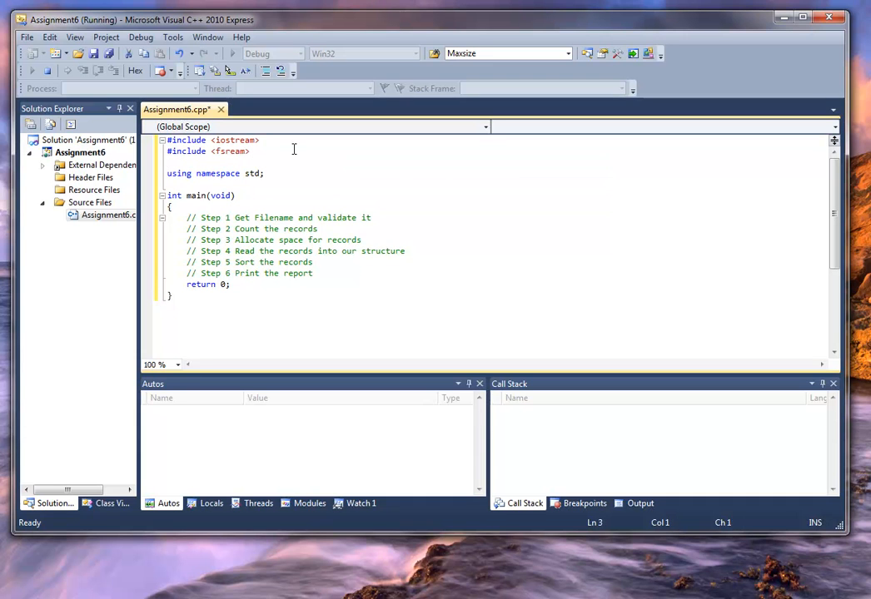
{"action": "type", "text": "#include <st"}
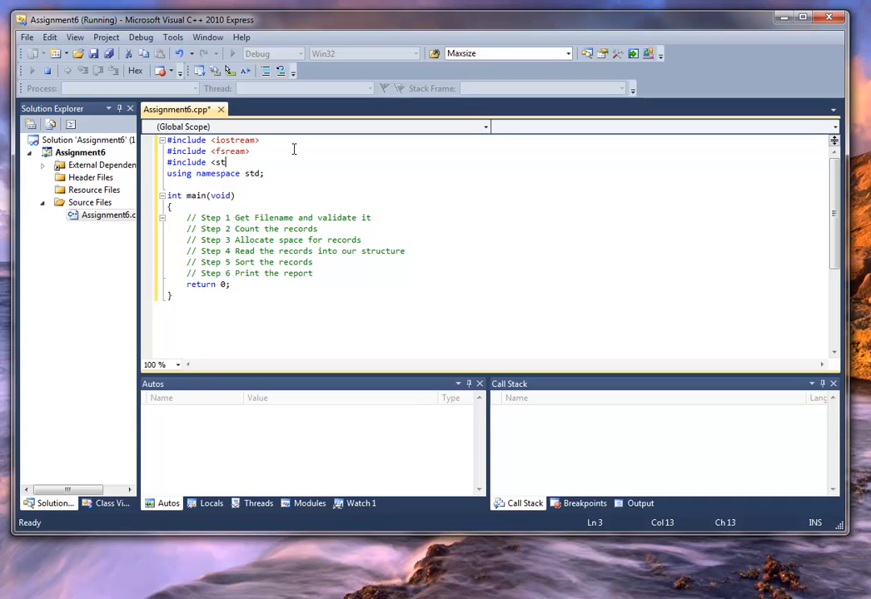
{"action": "type", "text": "ring>"}
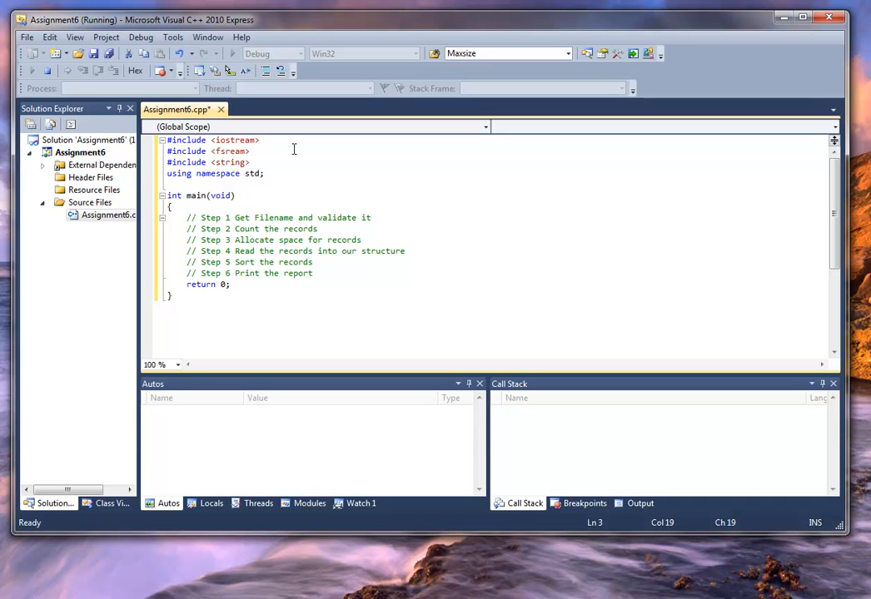
Correct fsream to fstream and add #include <iomanip>
{"action": "left_click", "coordinate": [226, 150]}
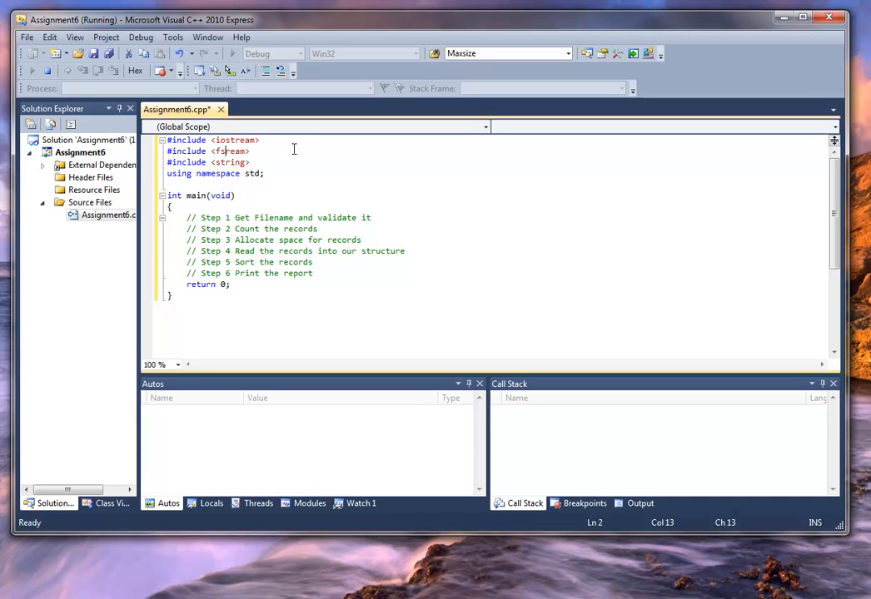
{"action": "type", "text": "t"}
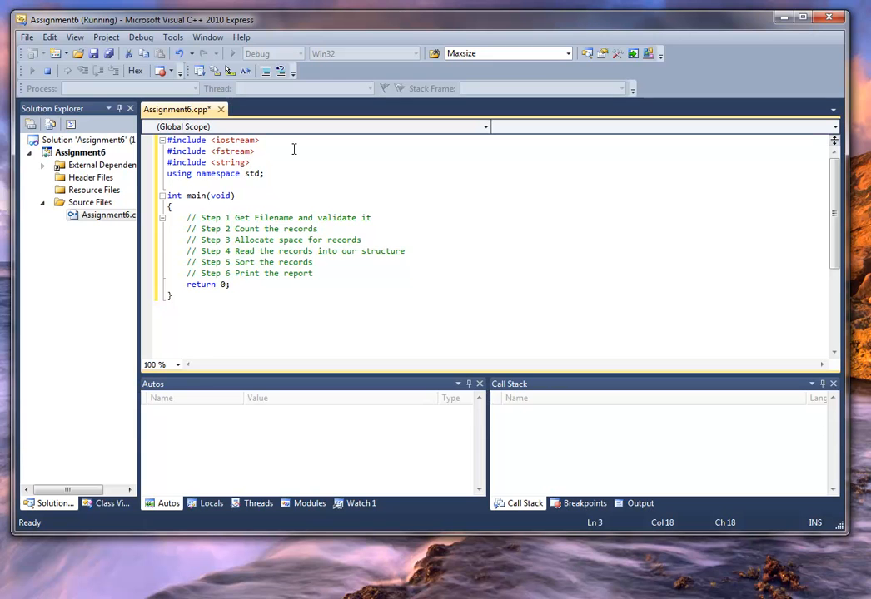
{"action": "type", "text": "#include <i"}
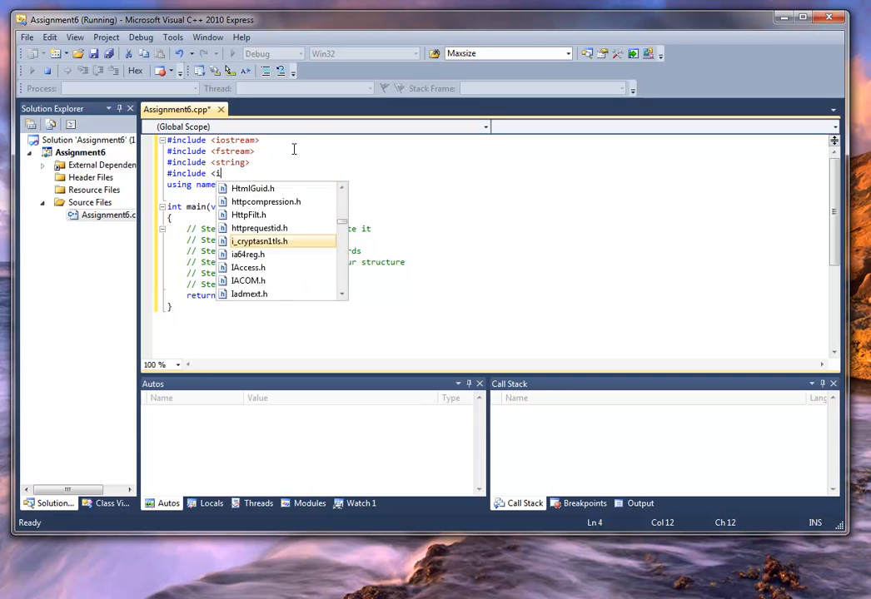
{"action": "type", "text": "omanip>"}
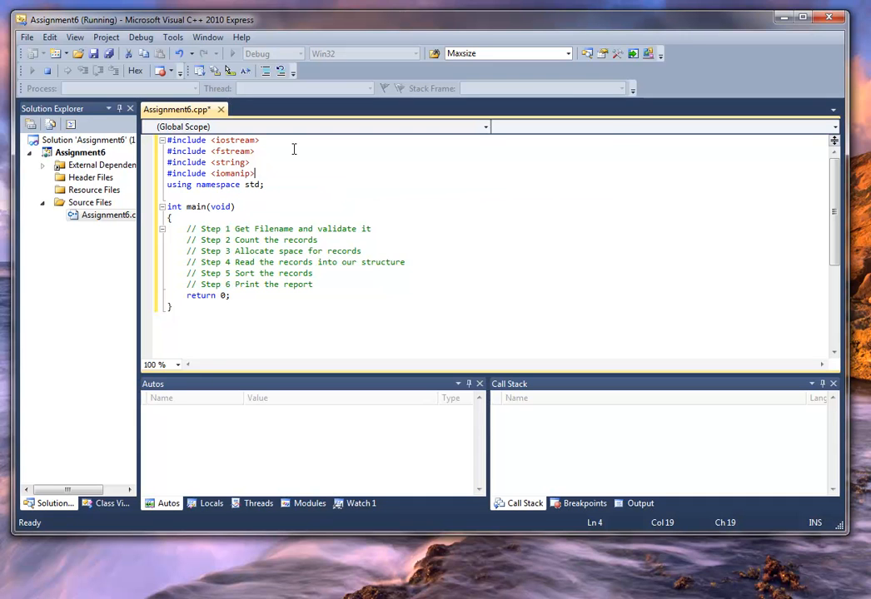